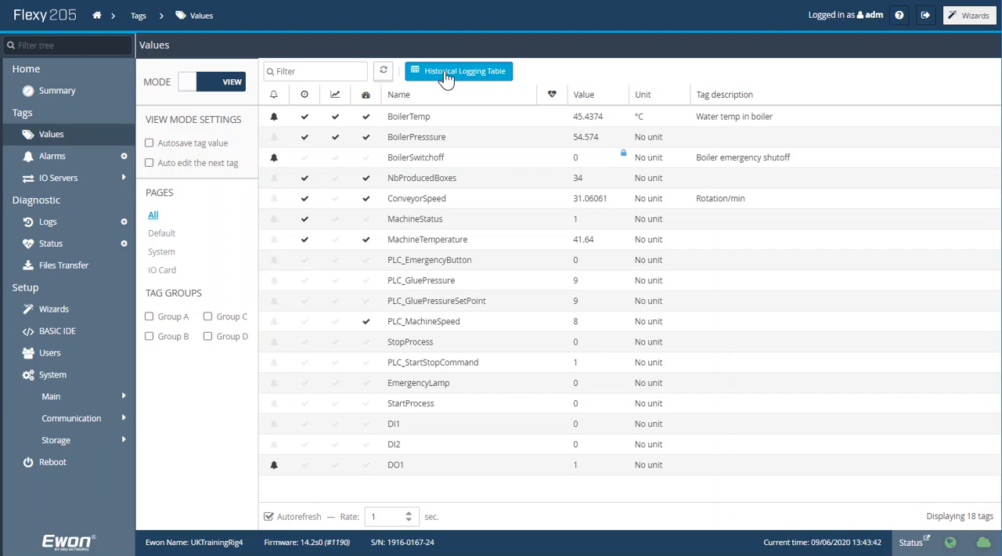
# Step: Load the Historical Logging Table for all tags from 13:13:42 to 13:43:42
pyautogui.click(458, 71)
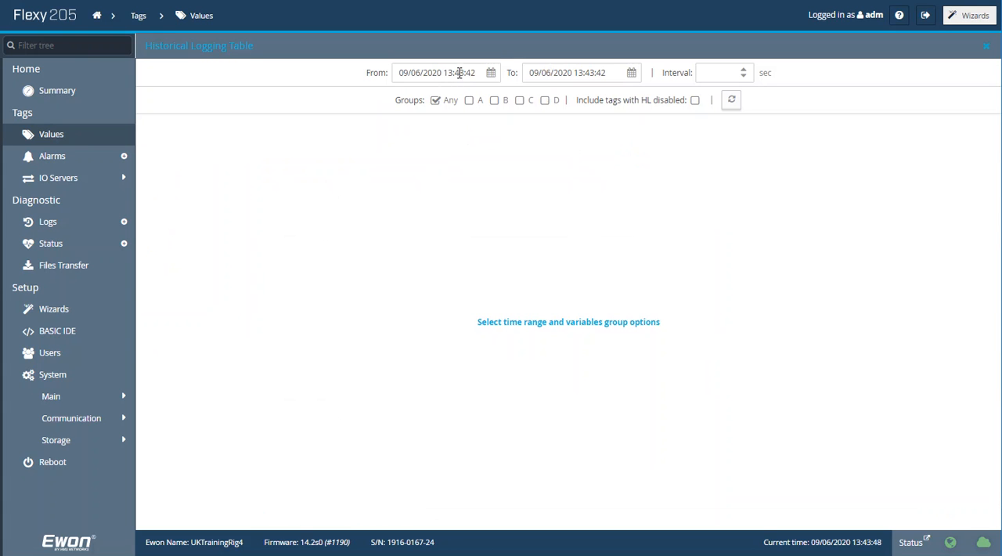
pyautogui.click(445, 72)
pyautogui.write('1')
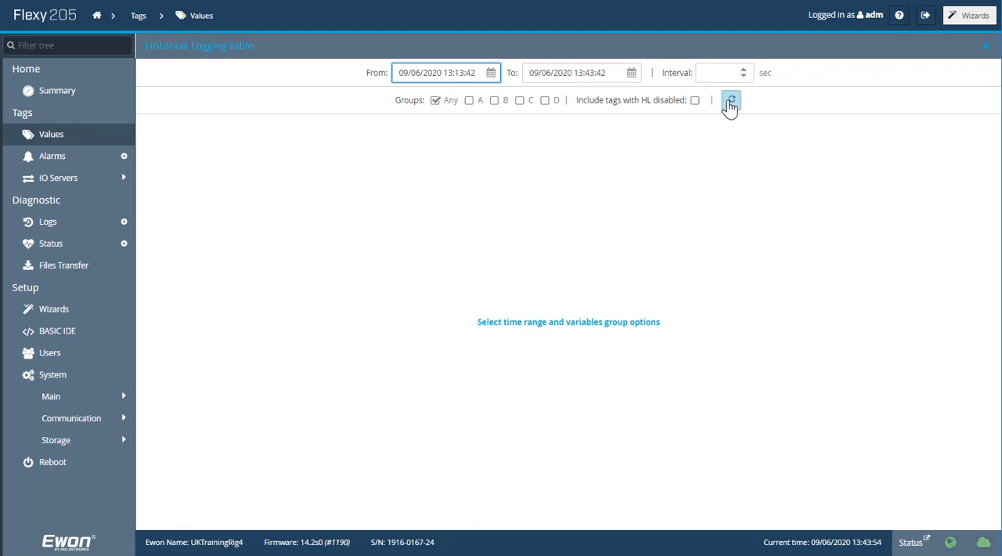
pyautogui.click(730, 100)
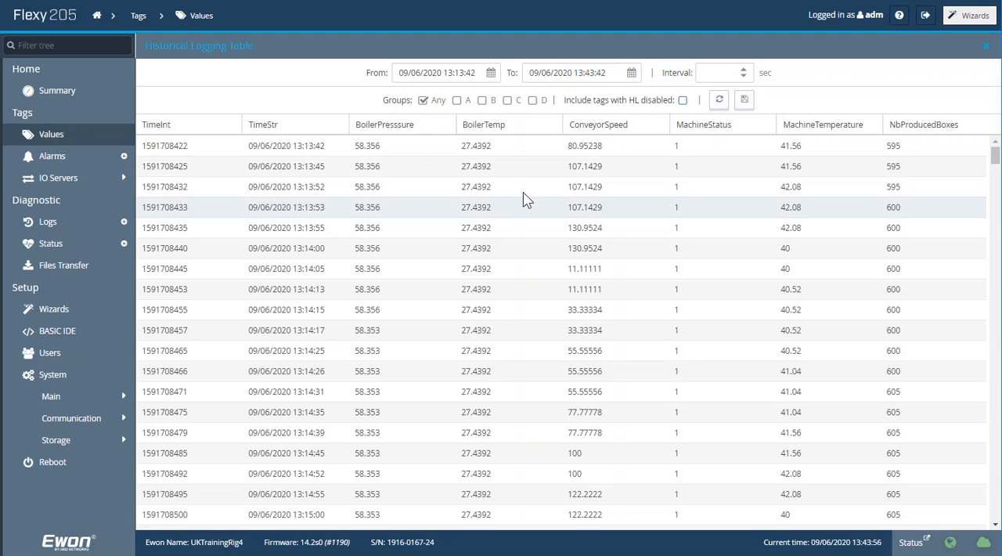
pyautogui.scroll(-3)
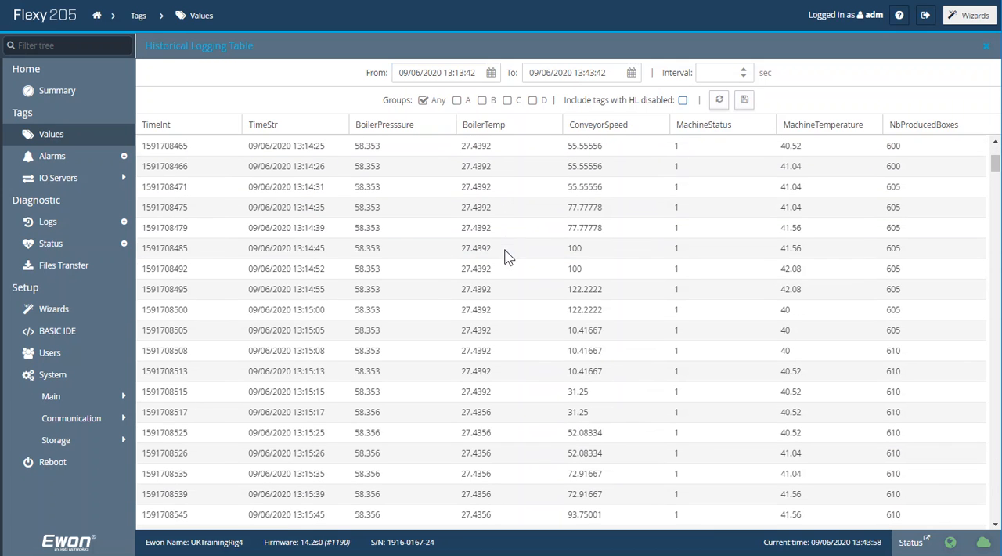
pyautogui.scroll(-3)
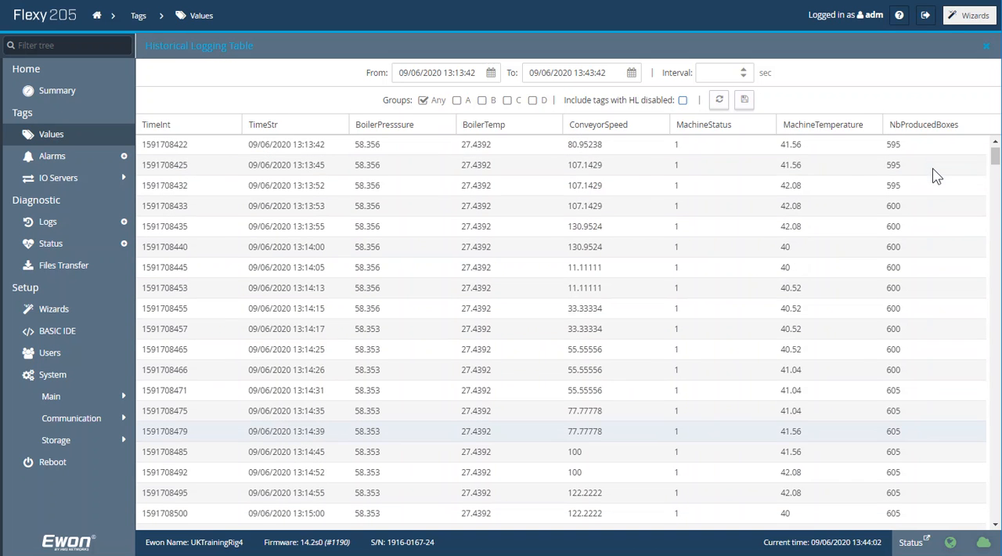
pyautogui.moveTo(721, 181)
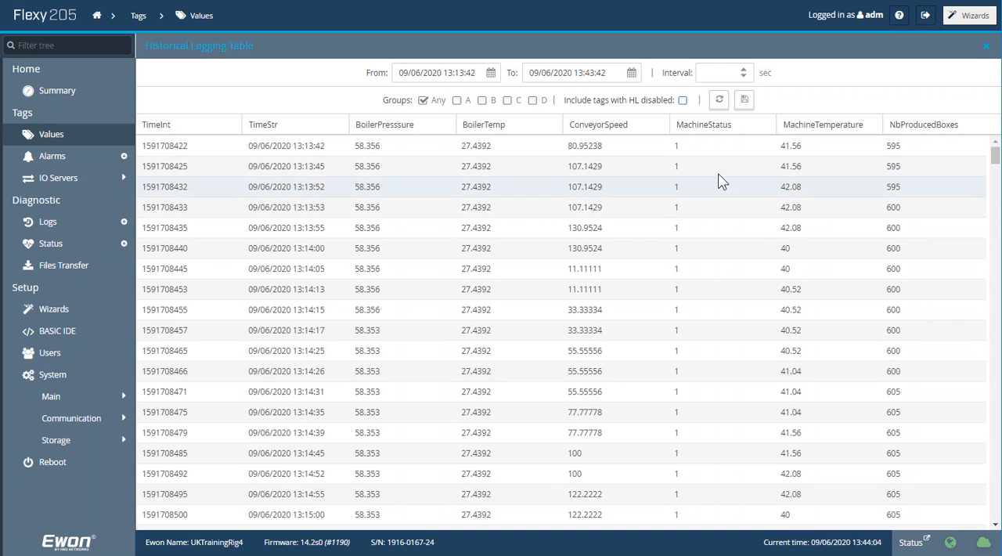
pyautogui.moveTo(743, 100)
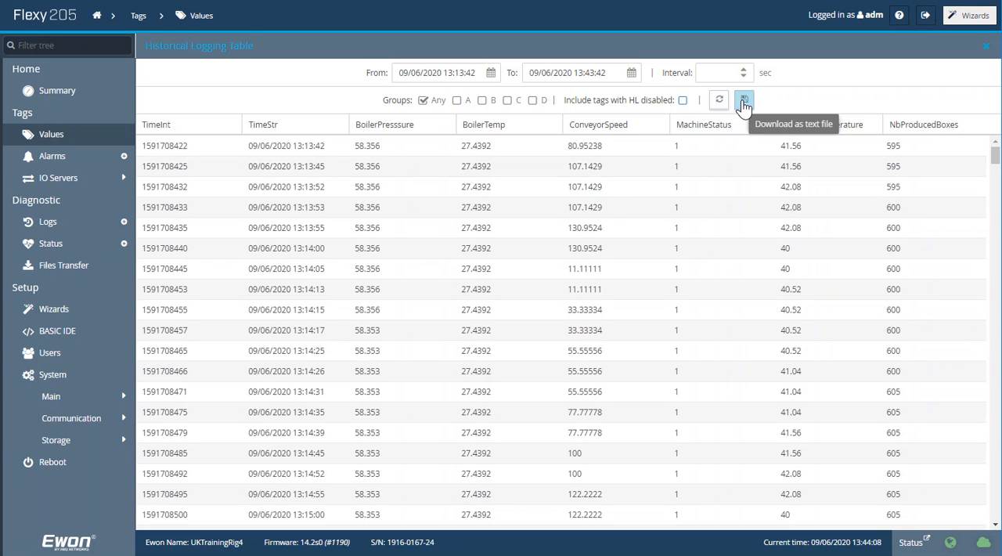
pyautogui.moveTo(859, 79)
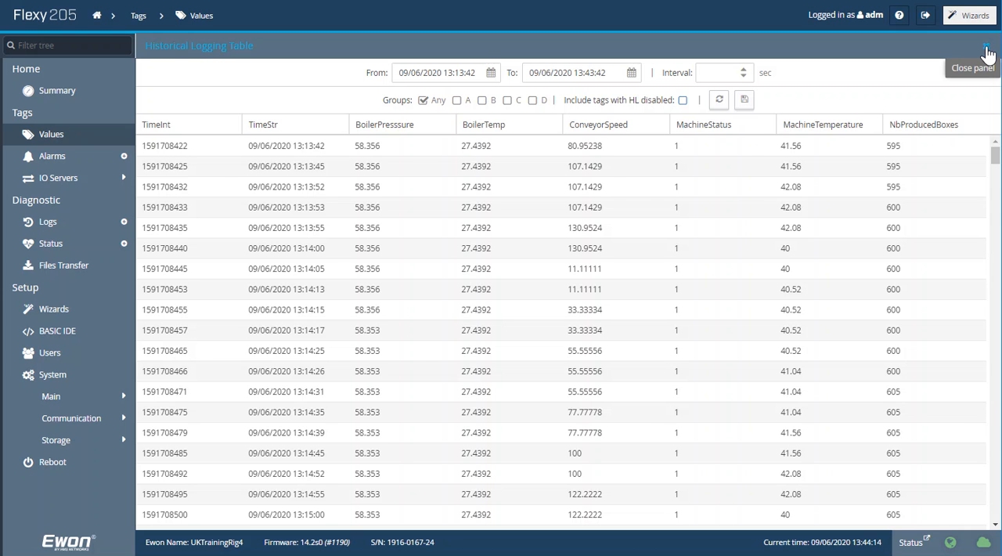
# Step: Leave the logging table and browse the Files Transfer list of per-tag historical log files
pyautogui.click(988, 45)
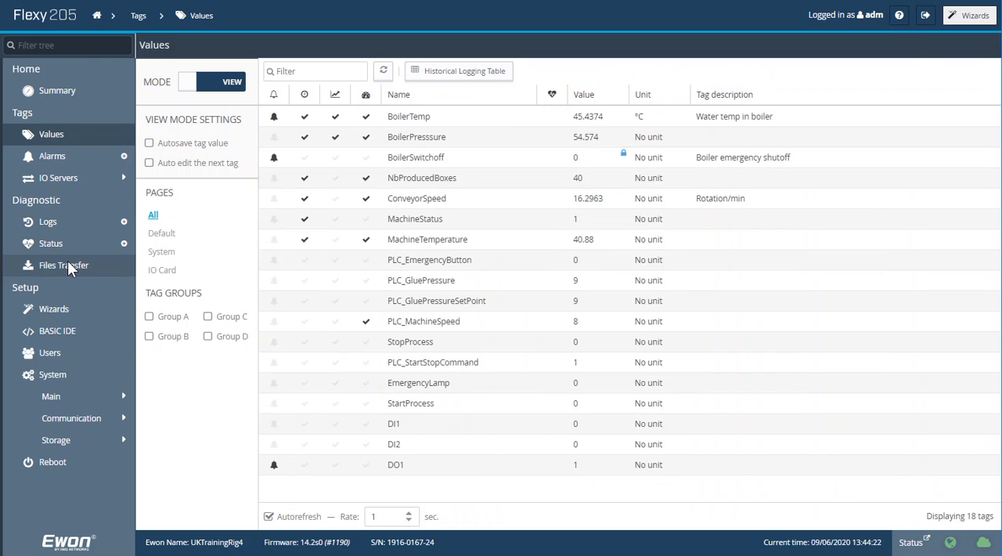
pyautogui.click(63, 265)
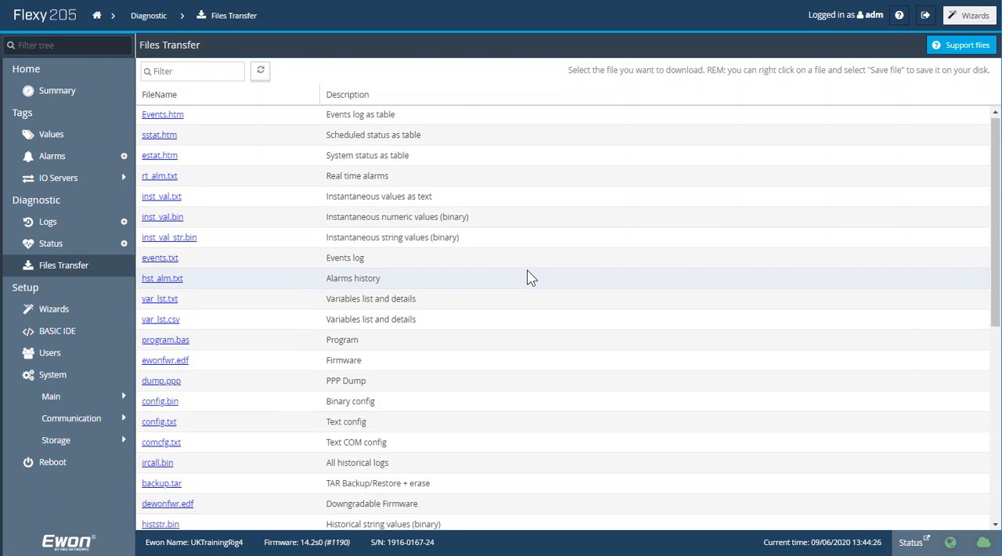
pyautogui.scroll(-3)
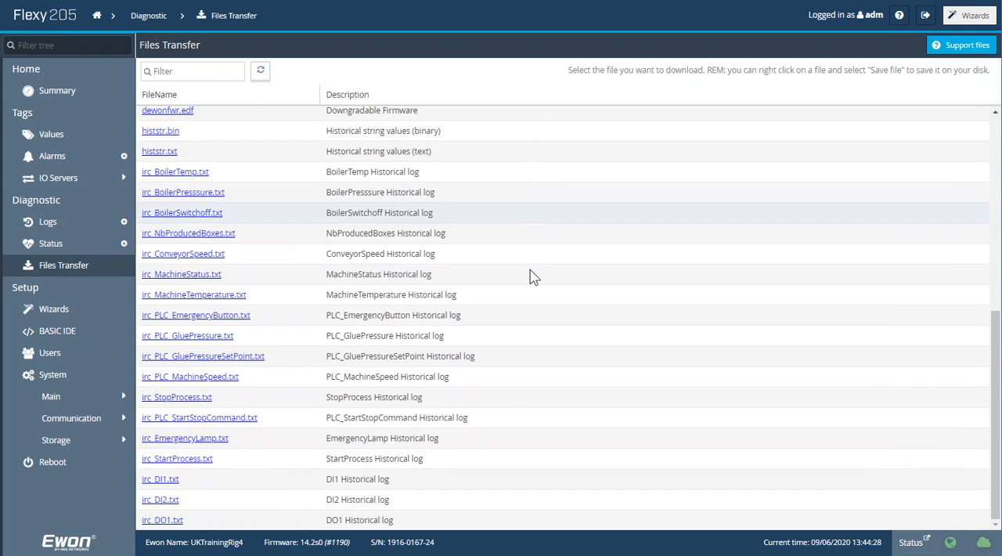
pyautogui.moveTo(266, 184)
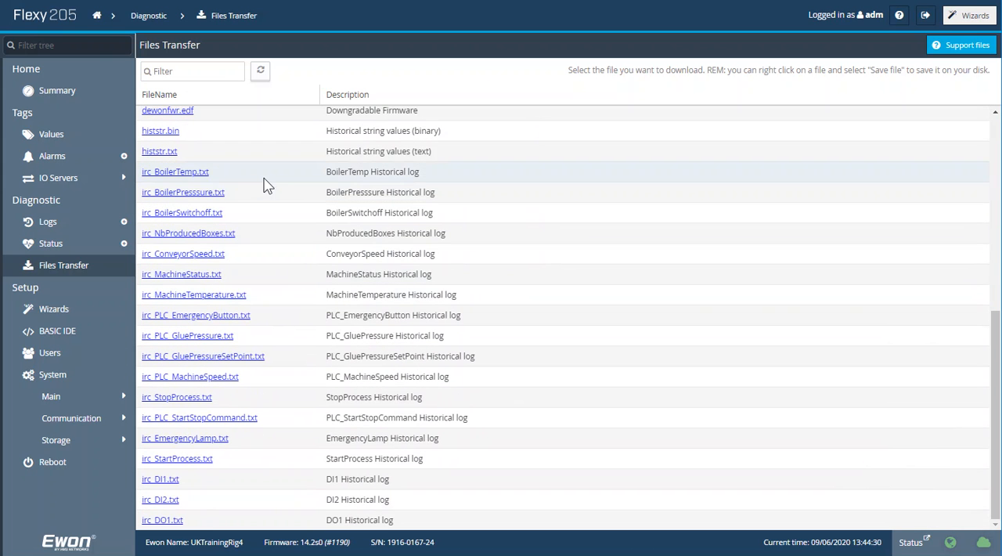
pyautogui.moveTo(450, 387)
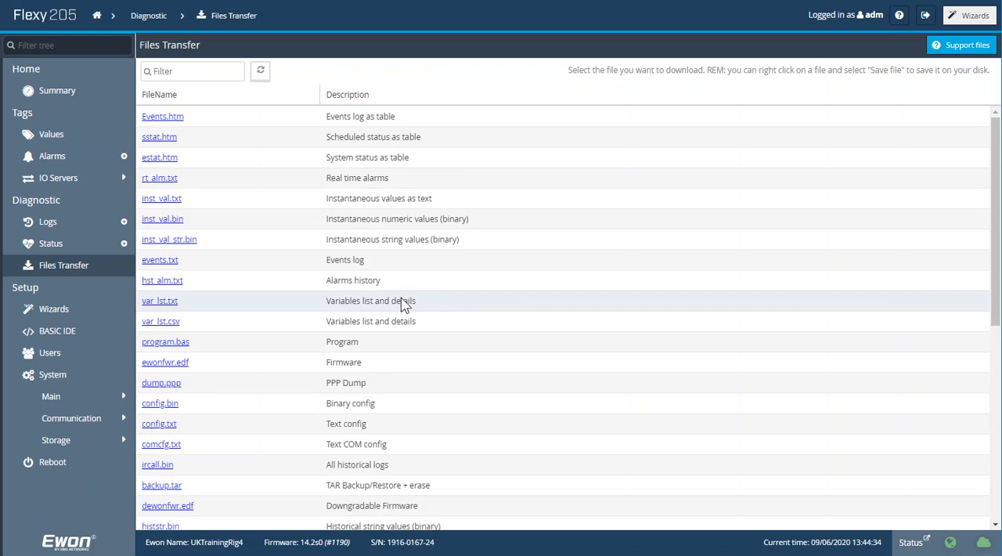
# Step: Plot BoilerTemp's historical graph from the Values page, then dismiss it
pyautogui.click(51, 134)
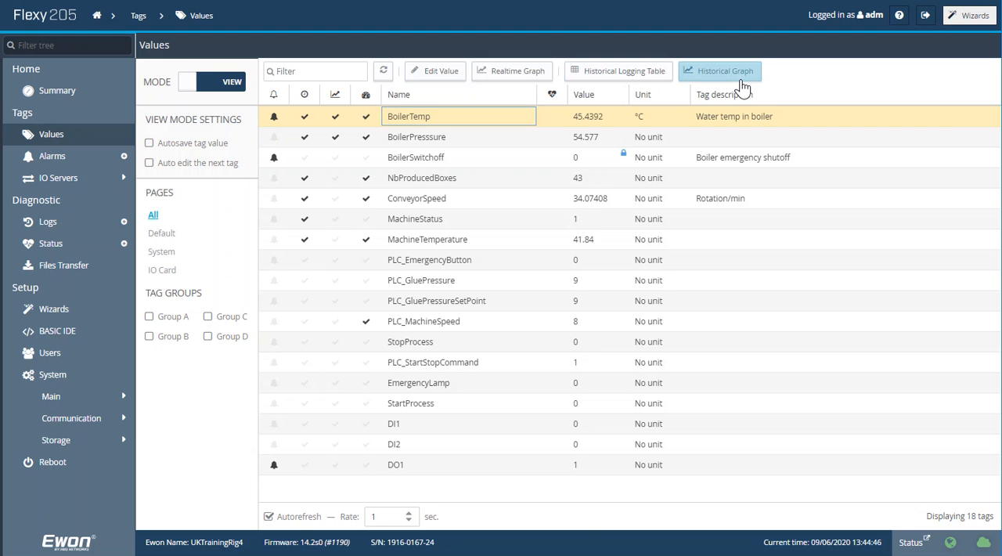
pyautogui.moveTo(734, 76)
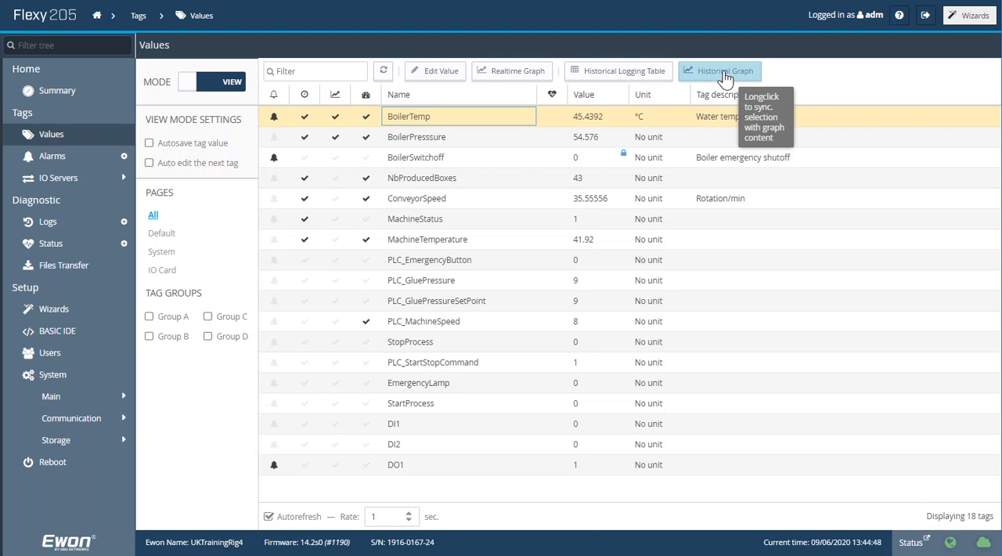
pyautogui.click(715, 71)
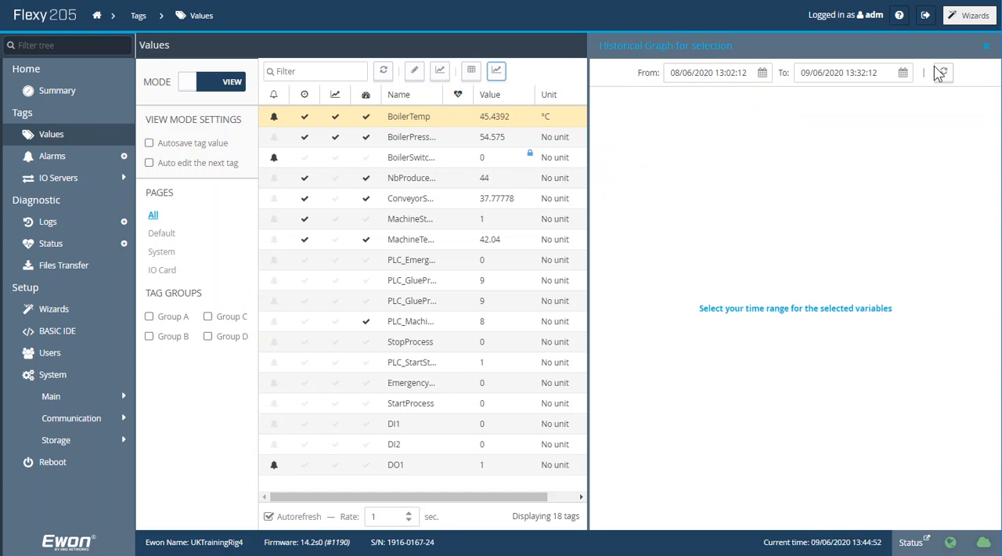
pyautogui.click(943, 72)
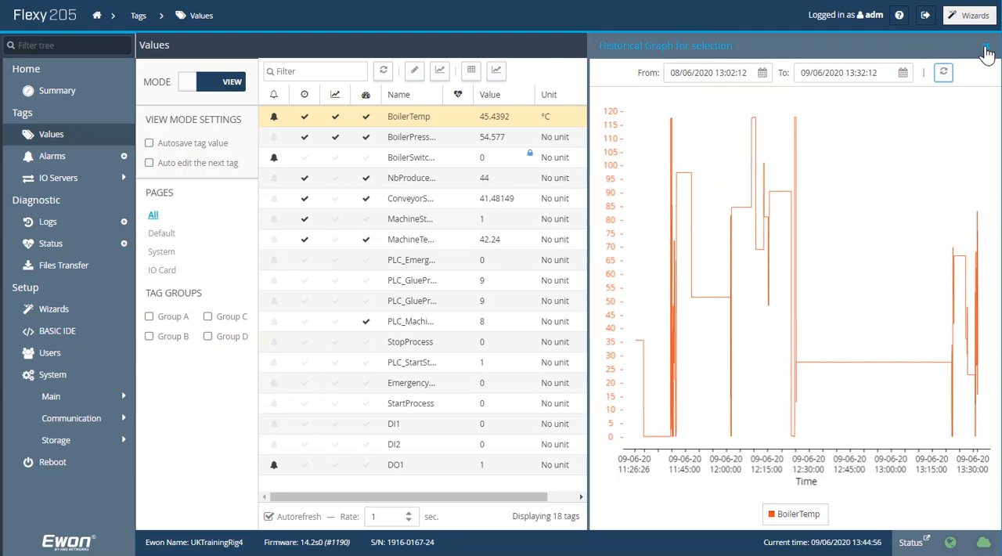
pyautogui.click(986, 41)
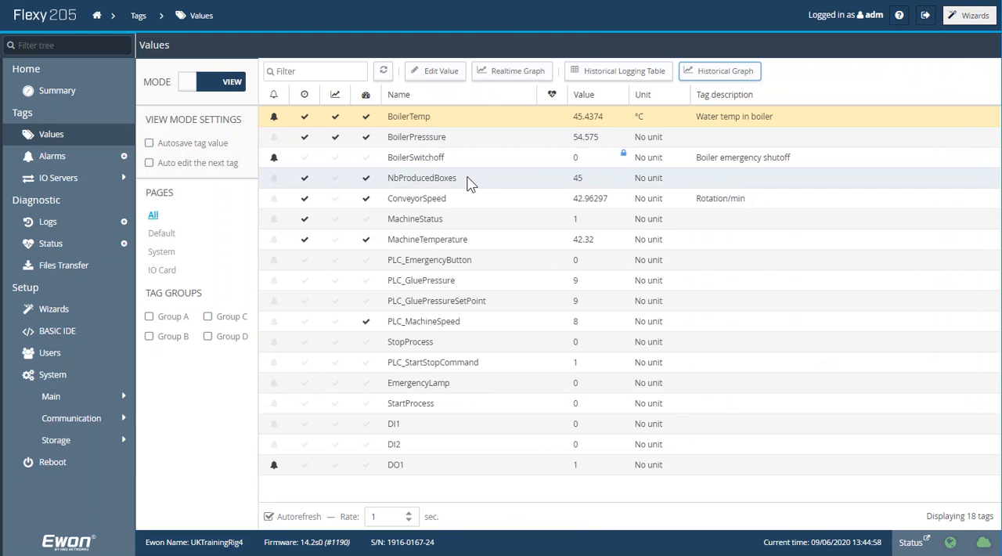
# Step: Plot a combined history graph of NbProducedBoxes, ConveyorSpeed and MachineTemperature, then dismiss it
pyautogui.click(421, 177)
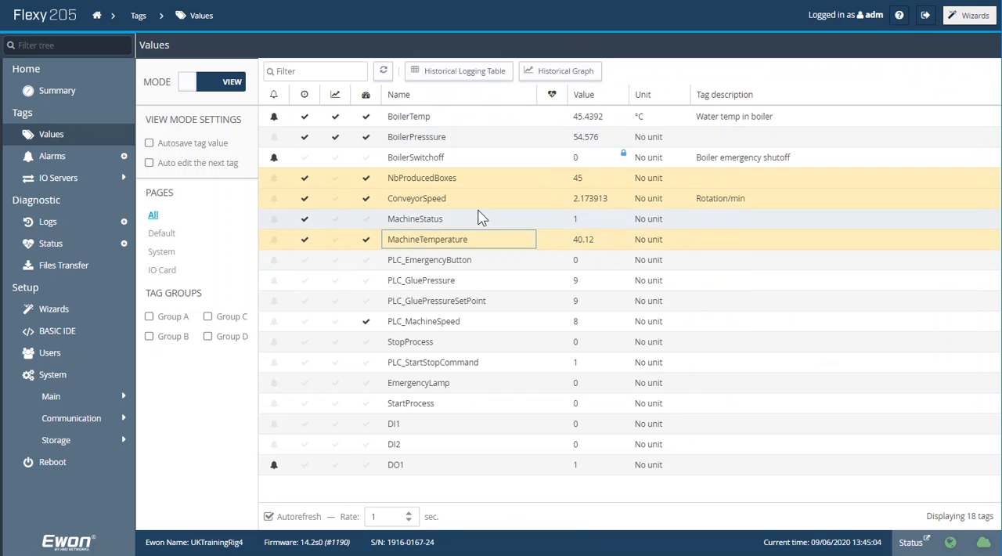
pyautogui.click(560, 71)
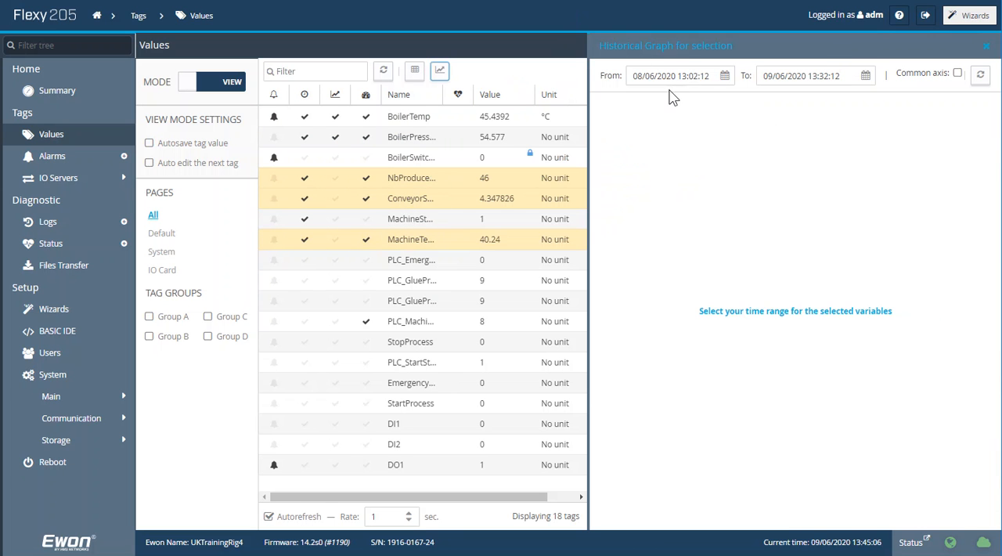
pyautogui.click(980, 75)
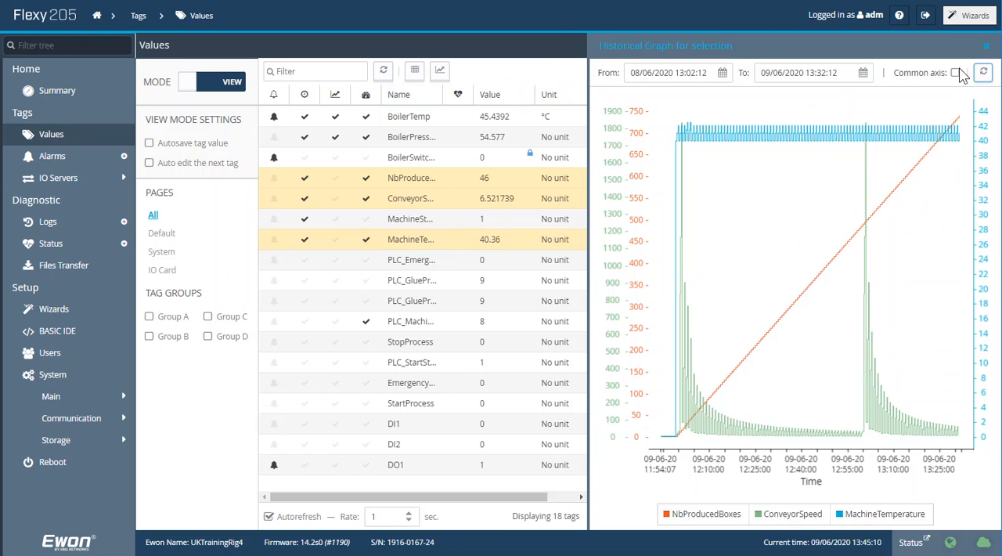
pyautogui.moveTo(986, 45)
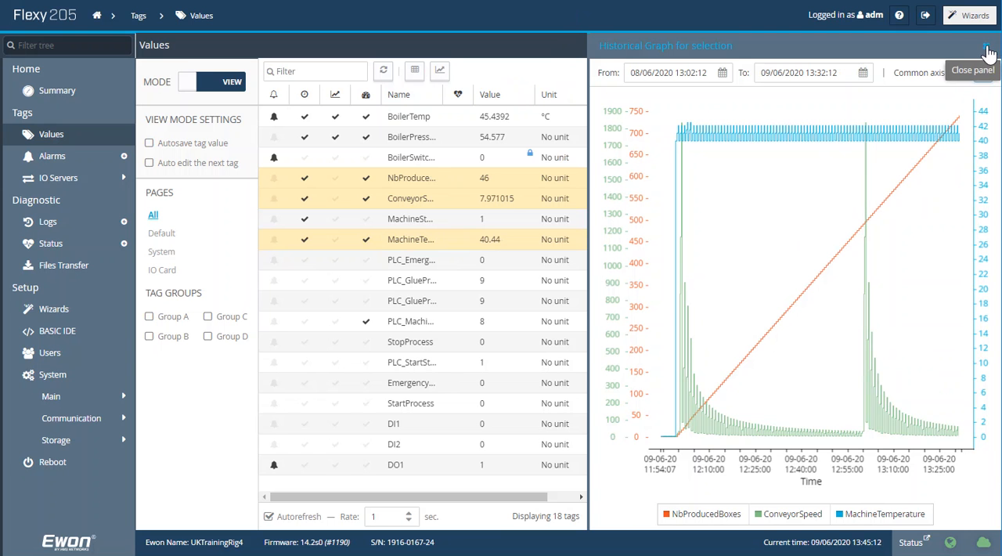
pyautogui.click(984, 49)
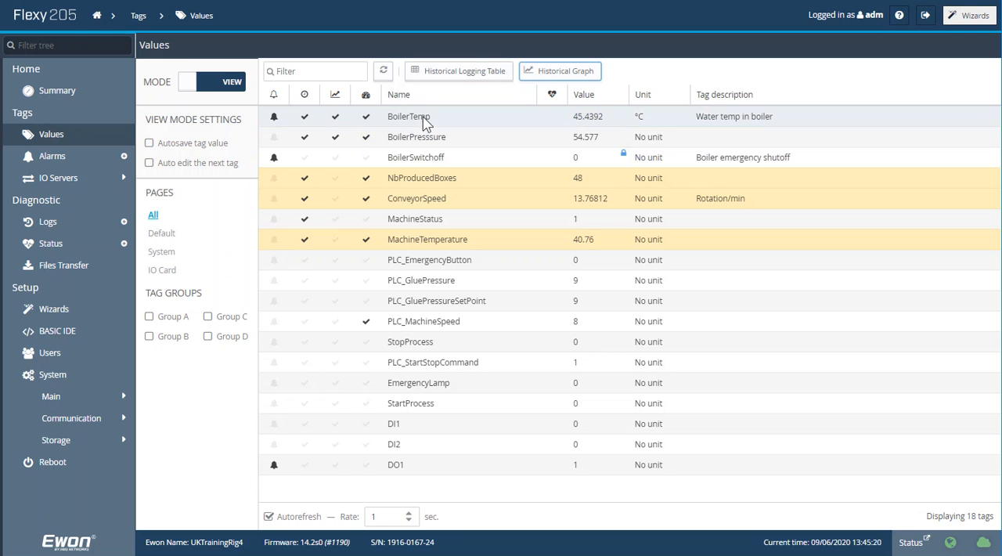
pyautogui.click(409, 116)
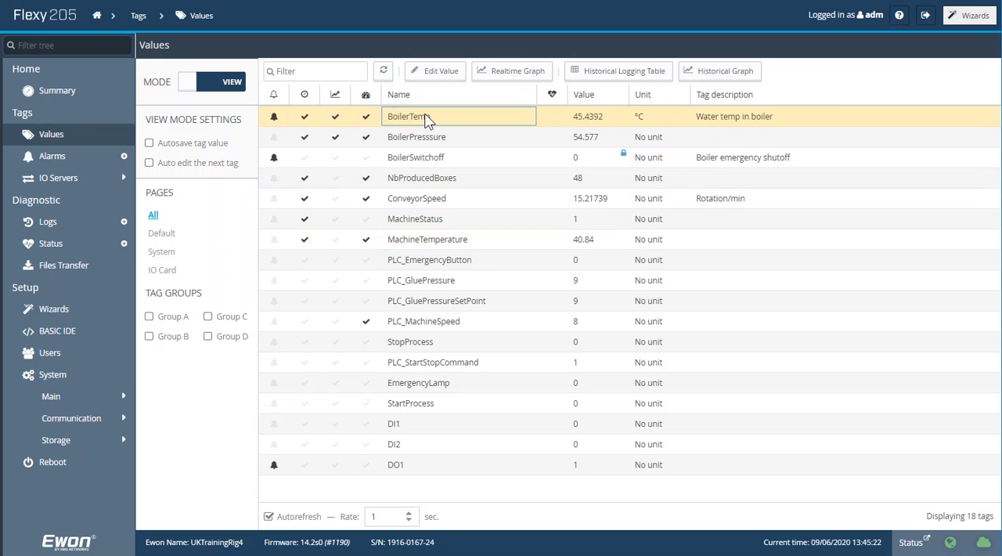
pyautogui.moveTo(518, 75)
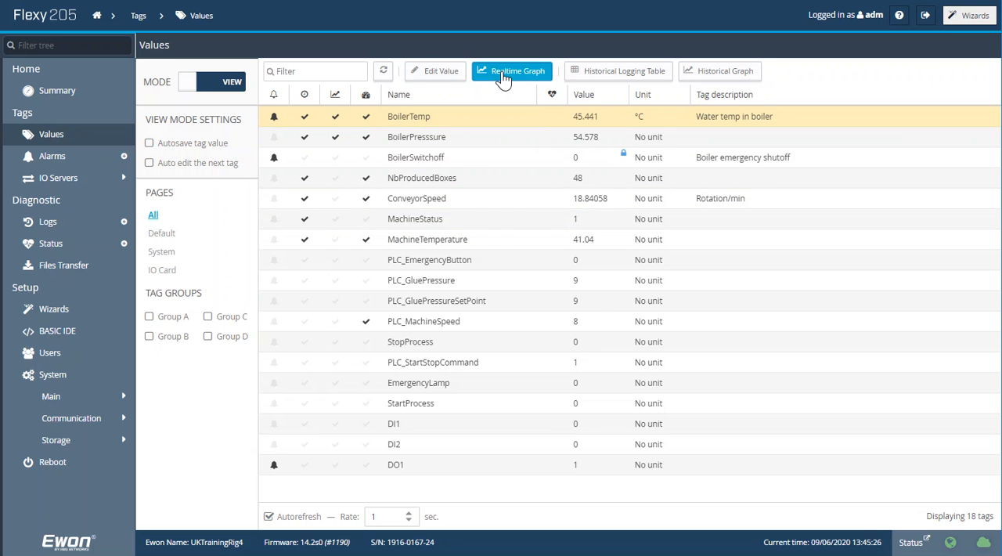
pyautogui.click(511, 71)
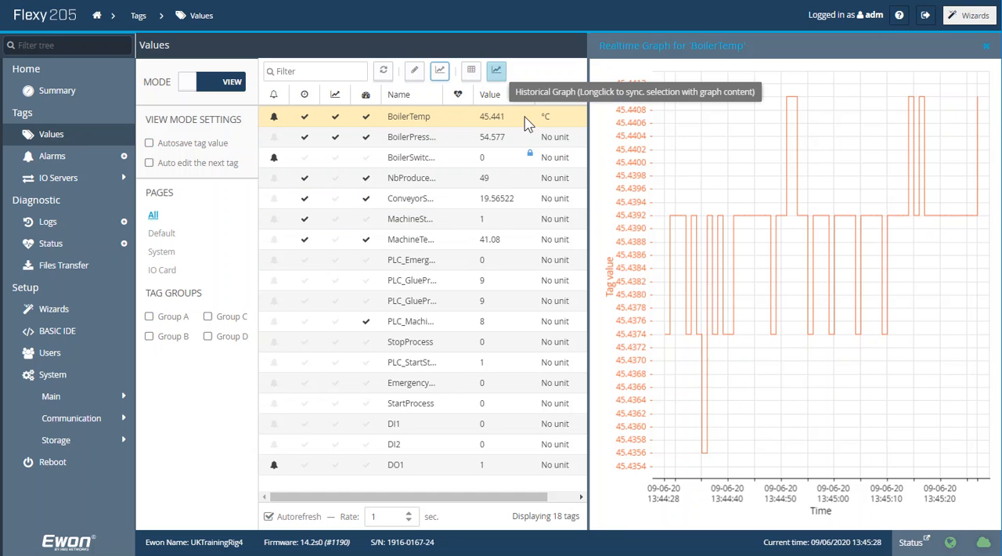
pyautogui.moveTo(976, 274)
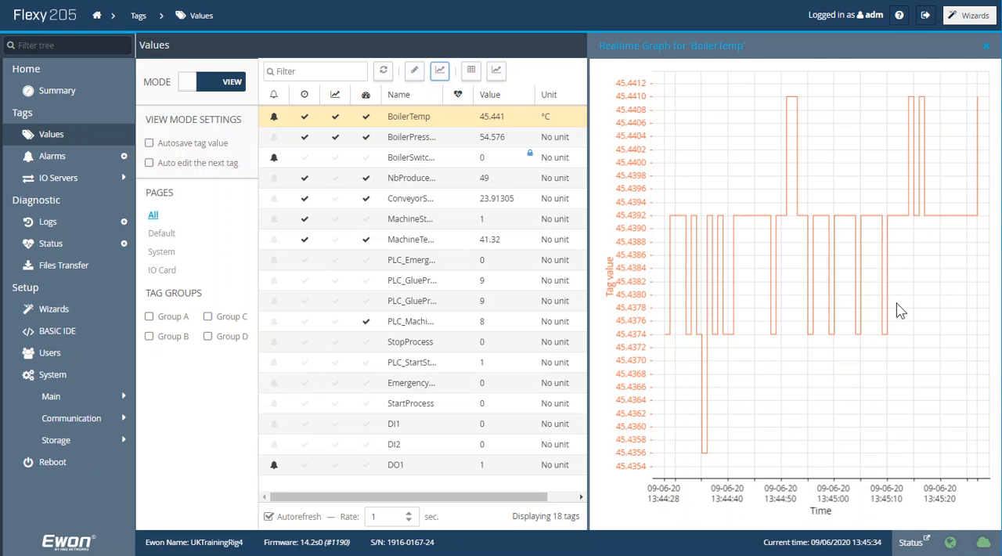
pyautogui.click(983, 47)
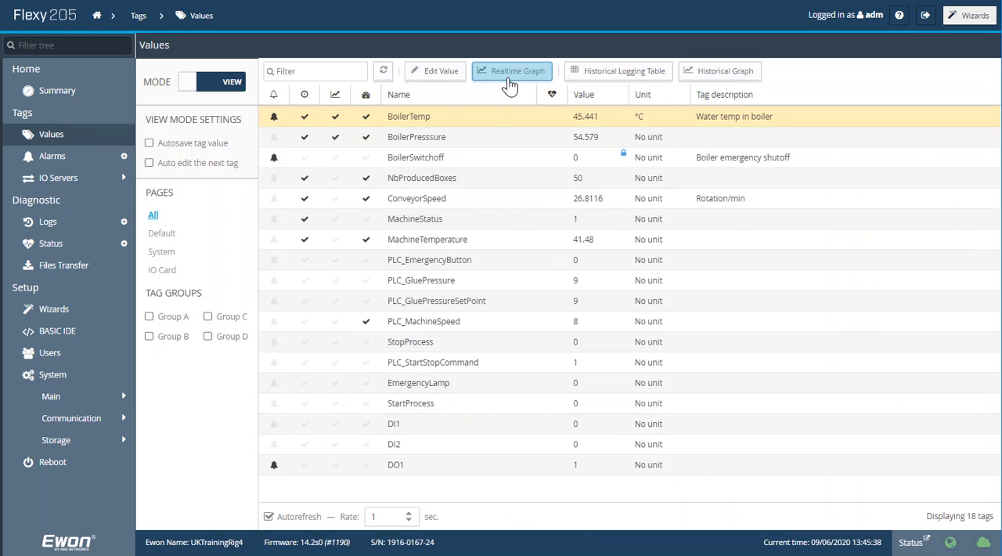
pyautogui.moveTo(515, 85)
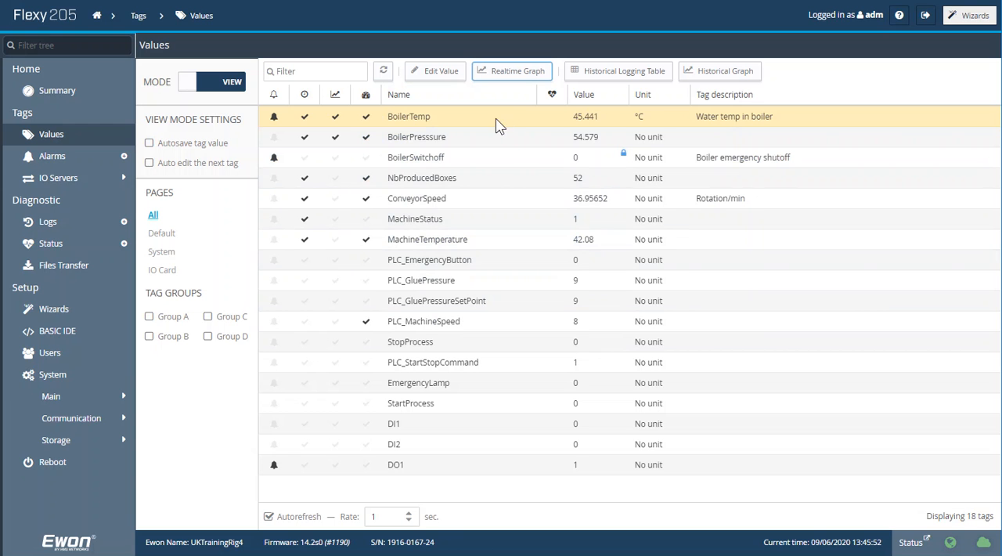
# Step: Show the Summary page with connection status, system information and KPI tag values
pyautogui.click(56, 90)
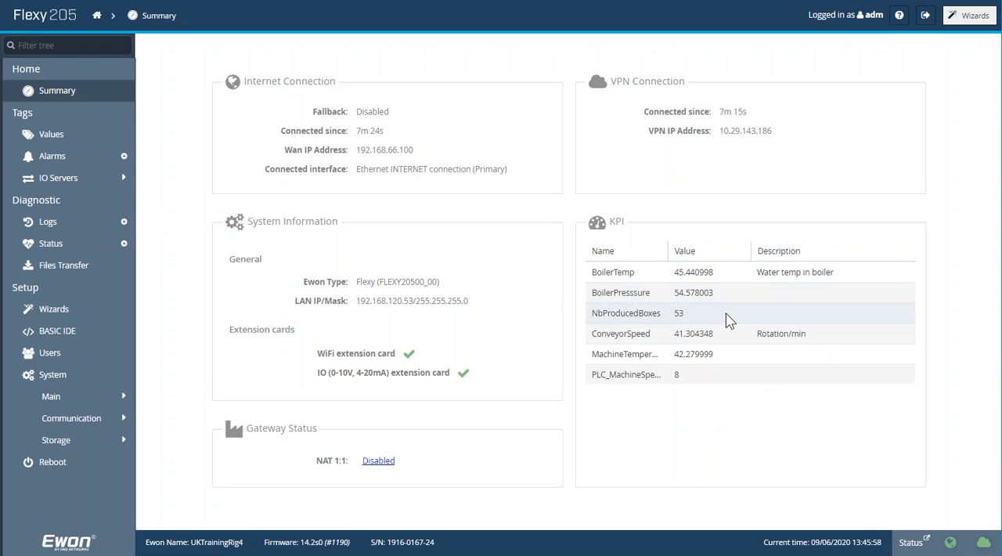
pyautogui.moveTo(753, 427)
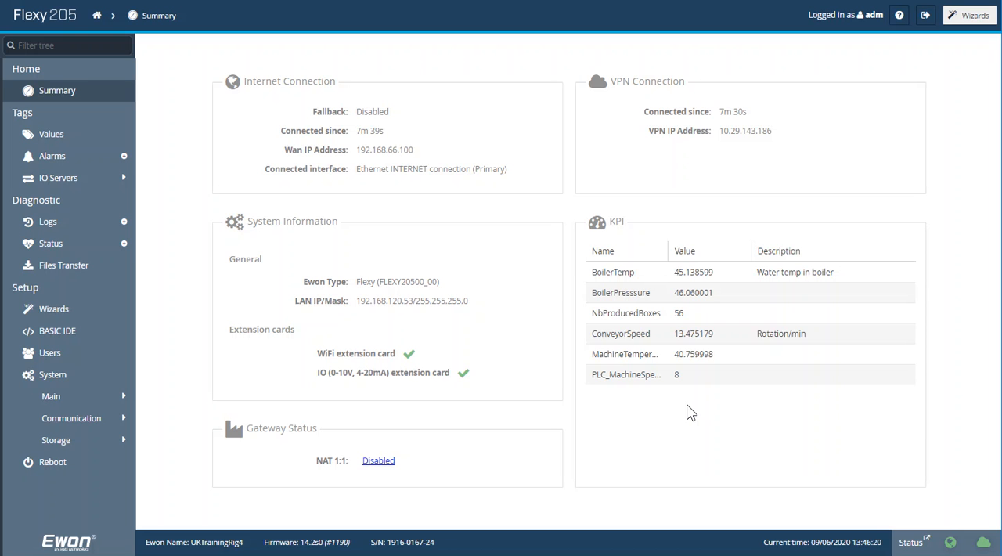
pyautogui.moveTo(31, 398)
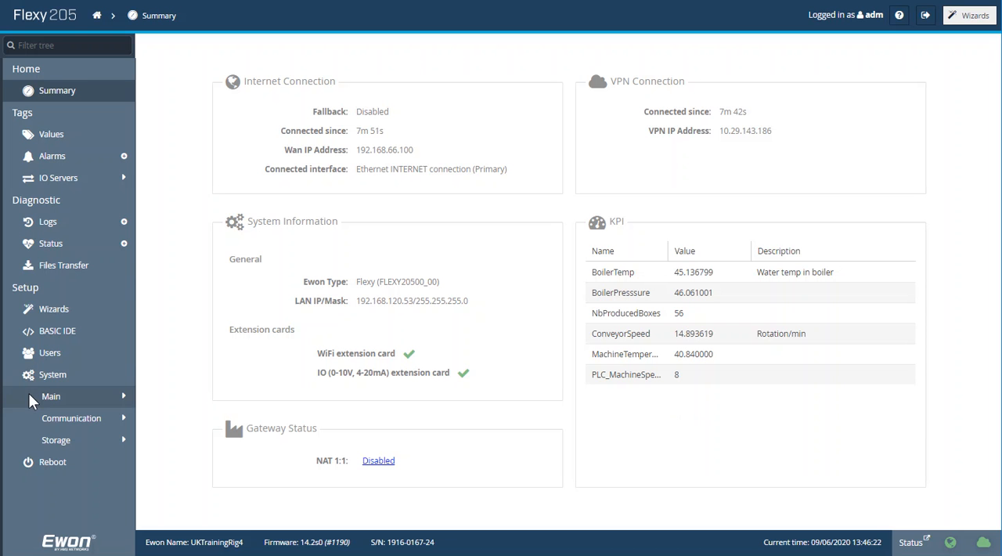
# Step: Update Data Management under Setup > System > Main with Live data and KPI's kept enabled
pyautogui.click(51, 396)
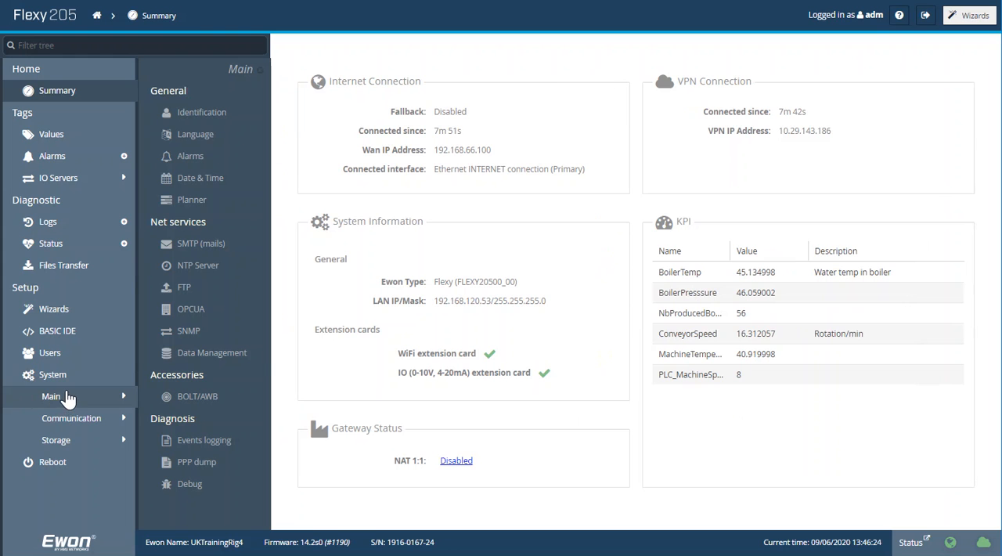
pyautogui.click(211, 352)
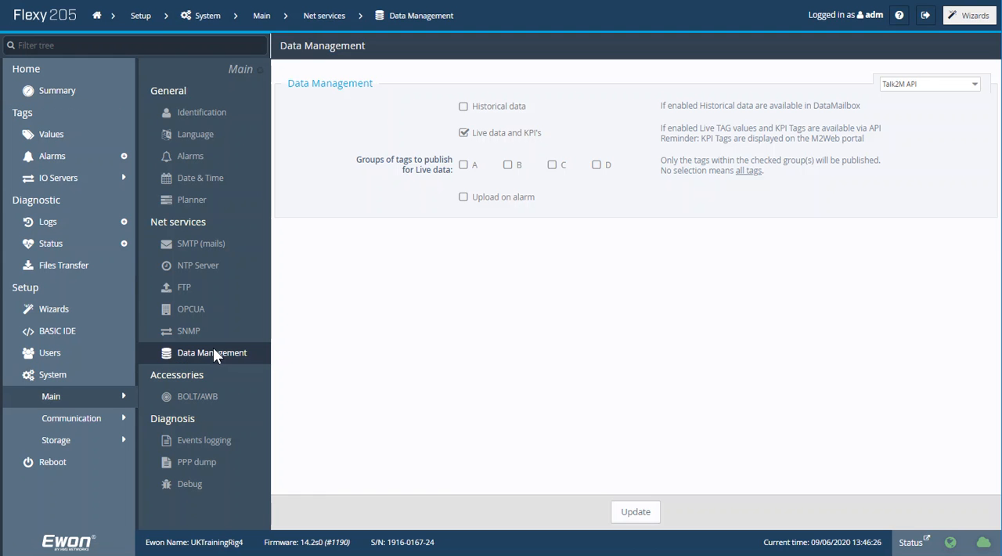
pyautogui.moveTo(464, 149)
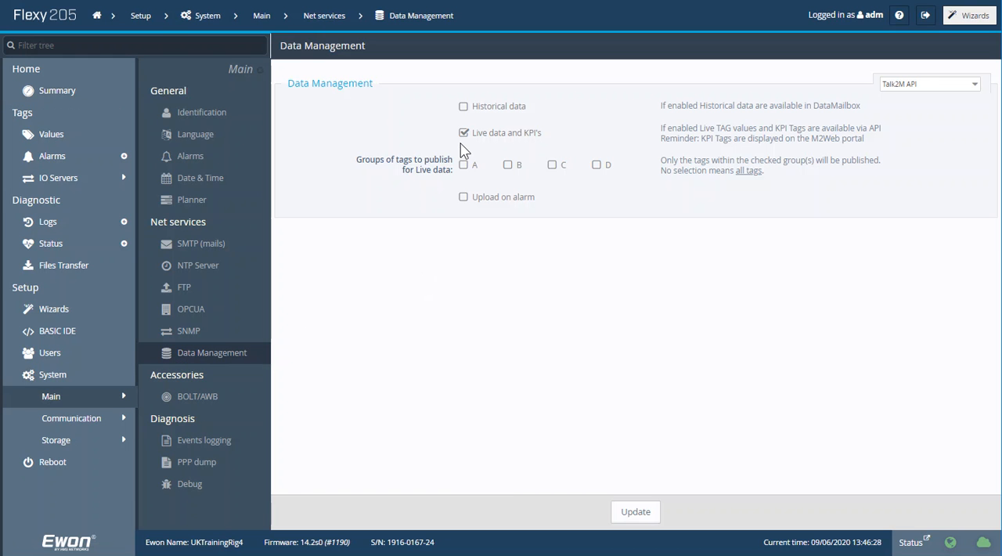
pyautogui.moveTo(540, 132)
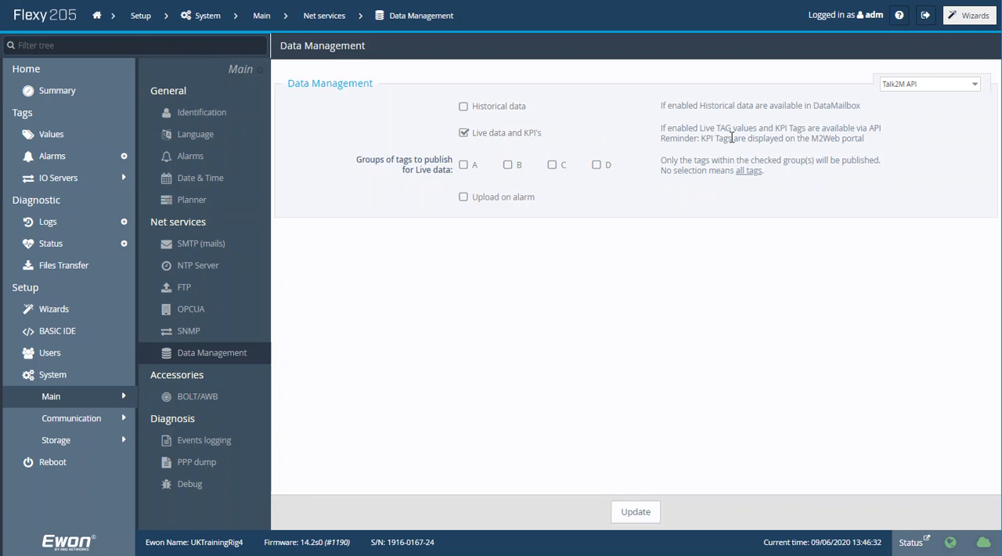
pyautogui.moveTo(889, 142)
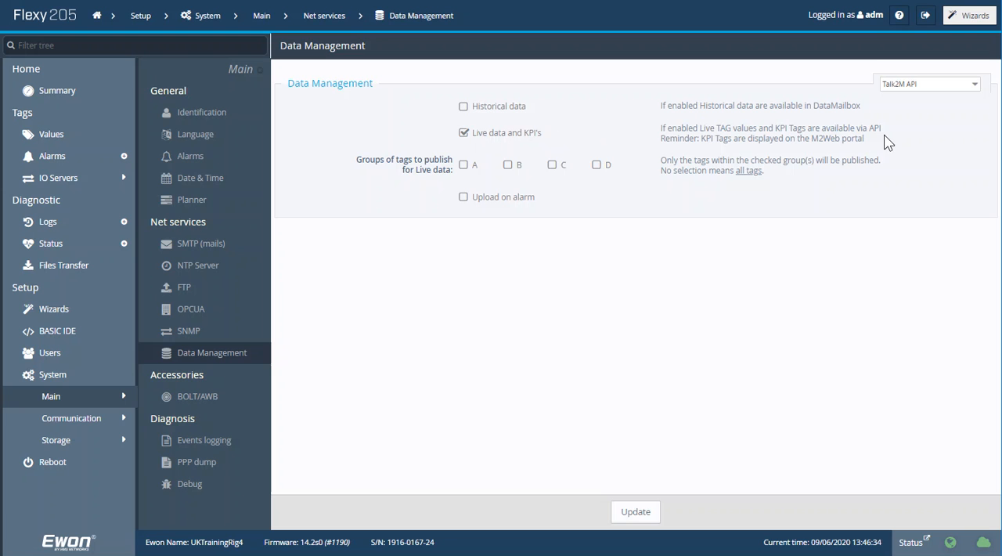
pyautogui.moveTo(936, 115)
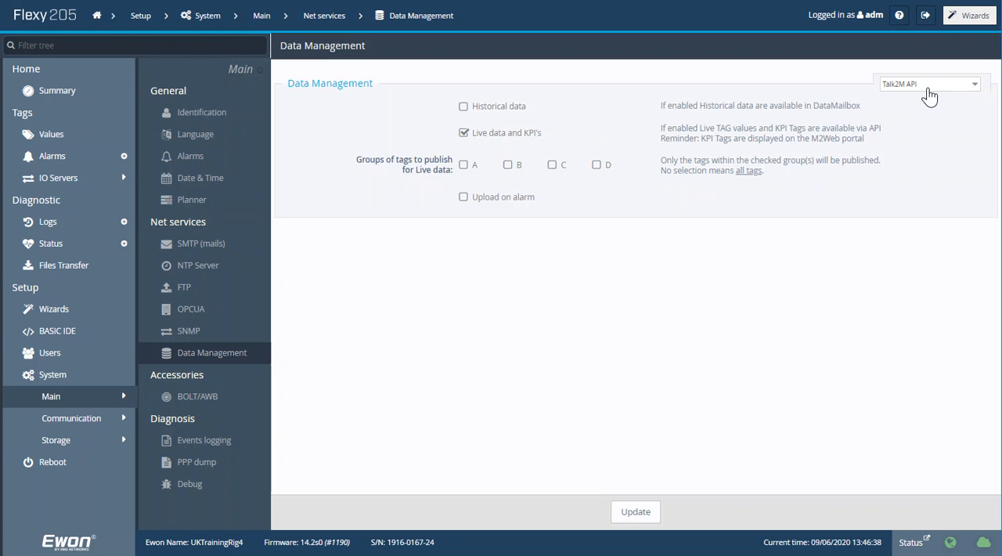
pyautogui.moveTo(568, 132)
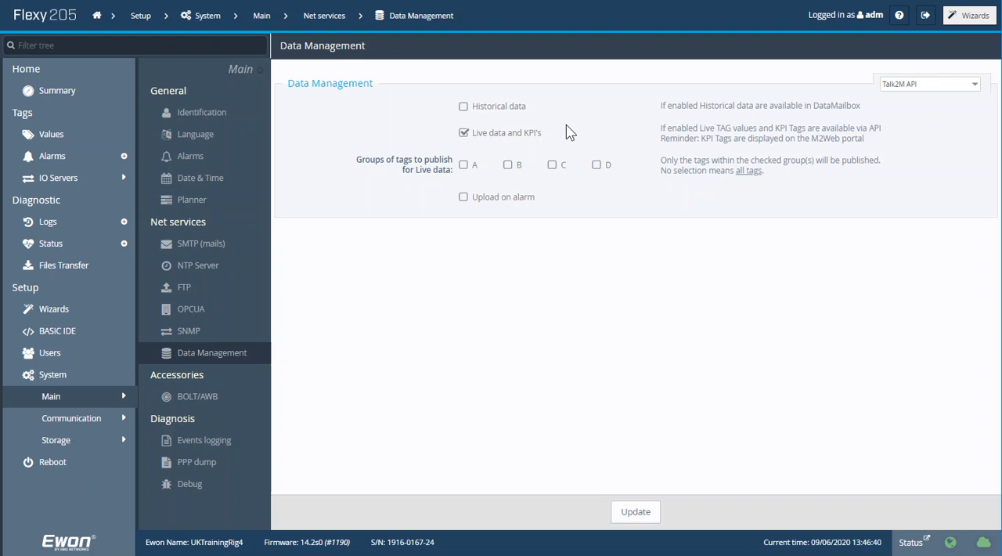
pyautogui.click(635, 511)
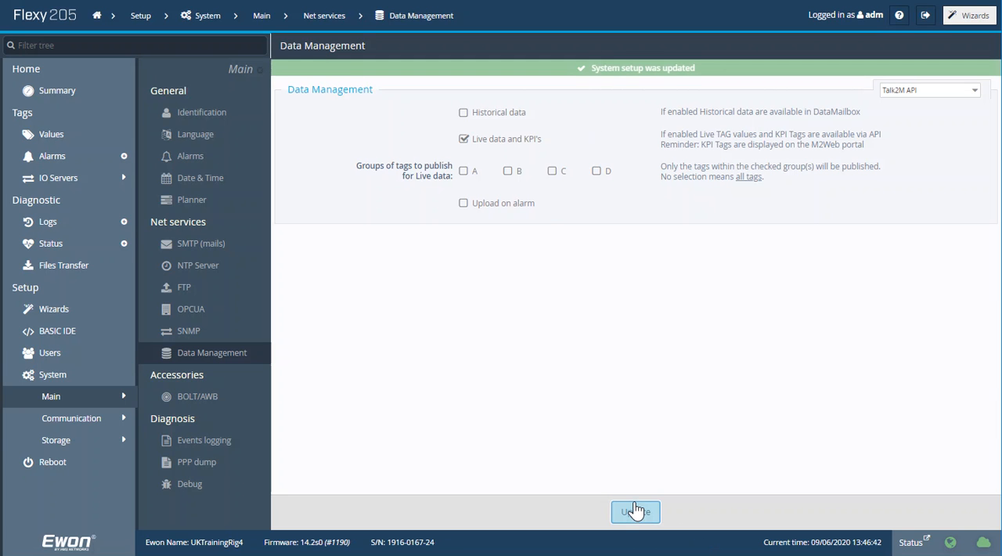
pyautogui.moveTo(38, 79)
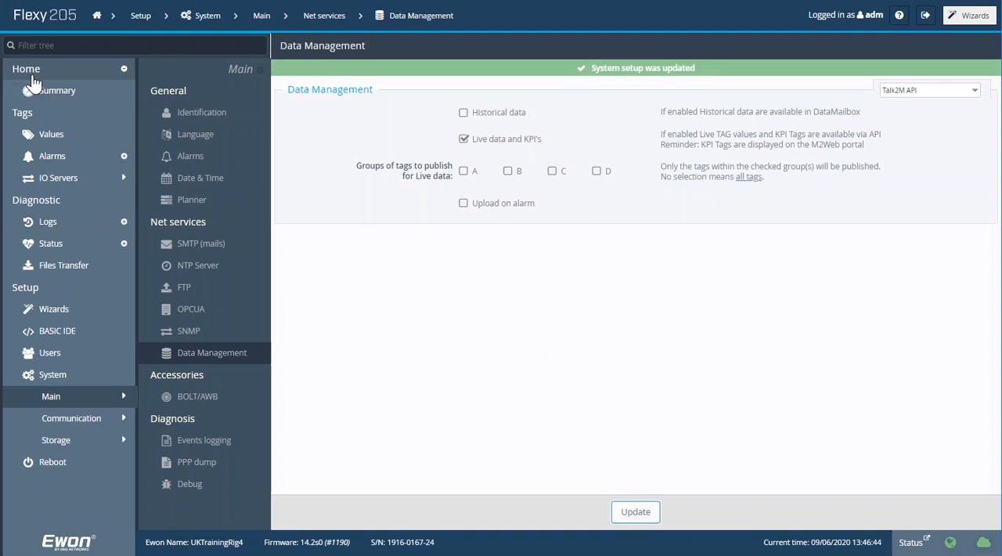
# Step: Return to the Home Summary page to review the live KPI tag values
pyautogui.click(56, 90)
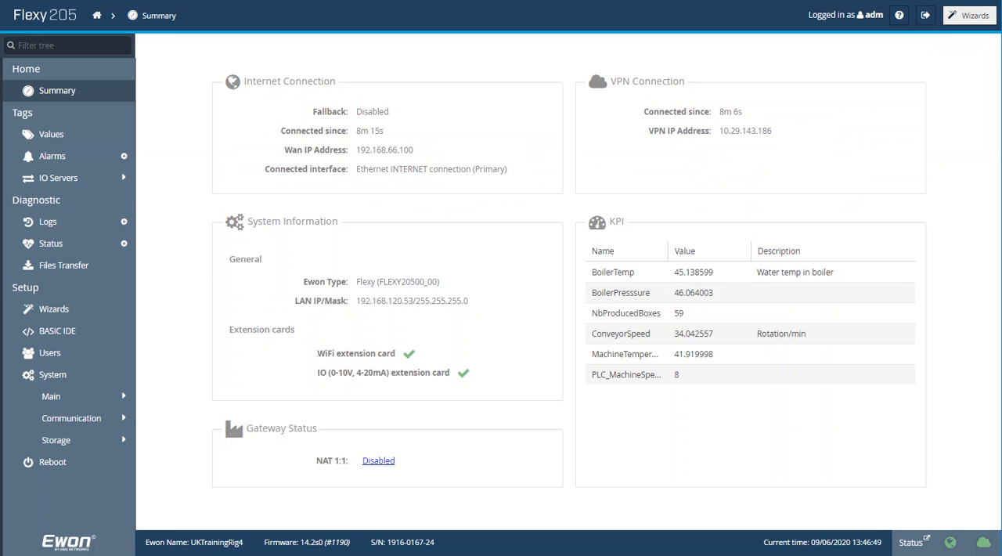
pyautogui.moveTo(532, 359)
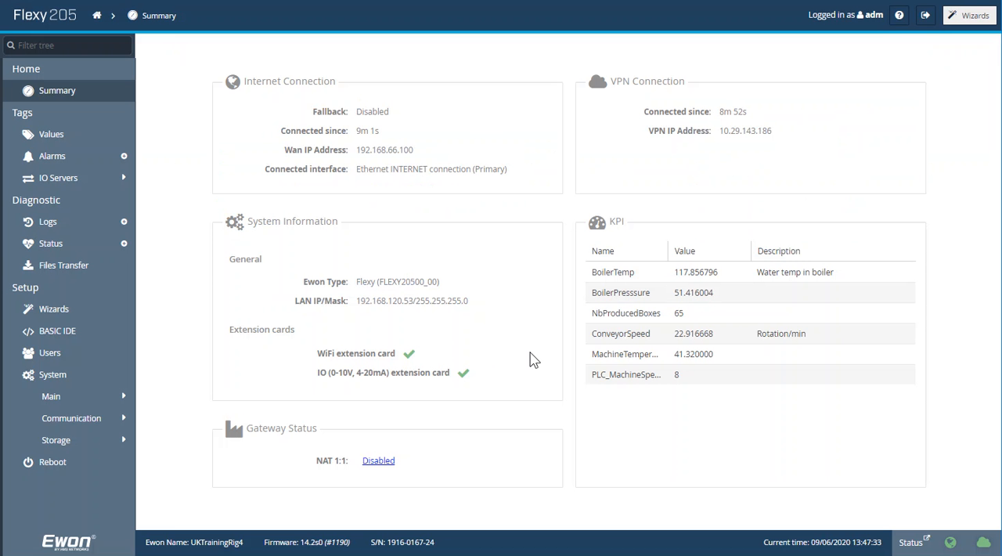